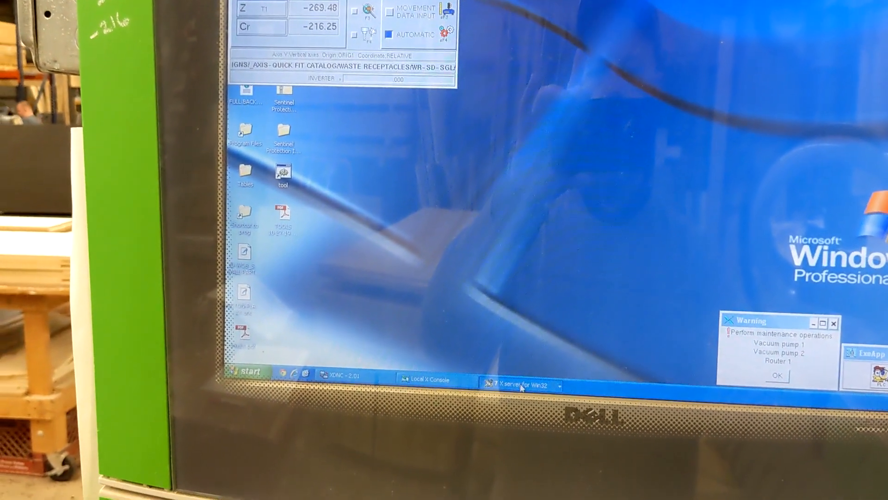
Restore the DataMac windows from the 'X server for Win32' taskbar entry
click(518, 372)
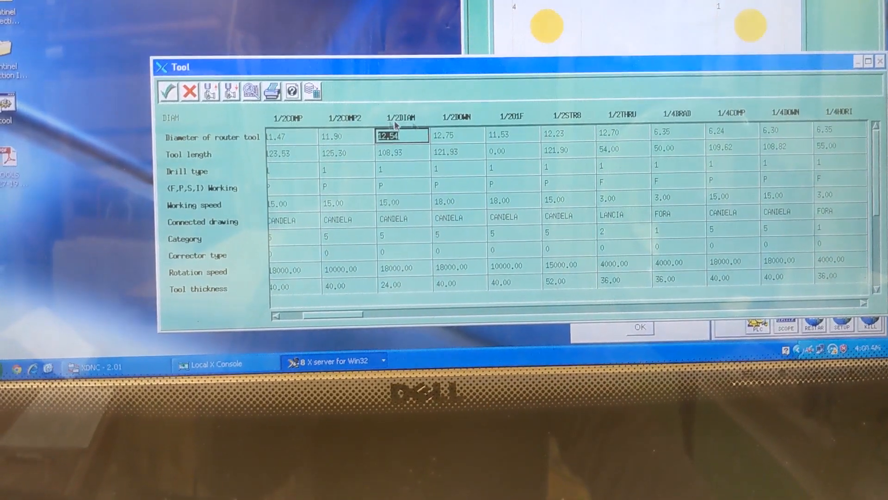
Pick a router tool in the tool table, returning to the revolver's six-position configuration
click(457, 131)
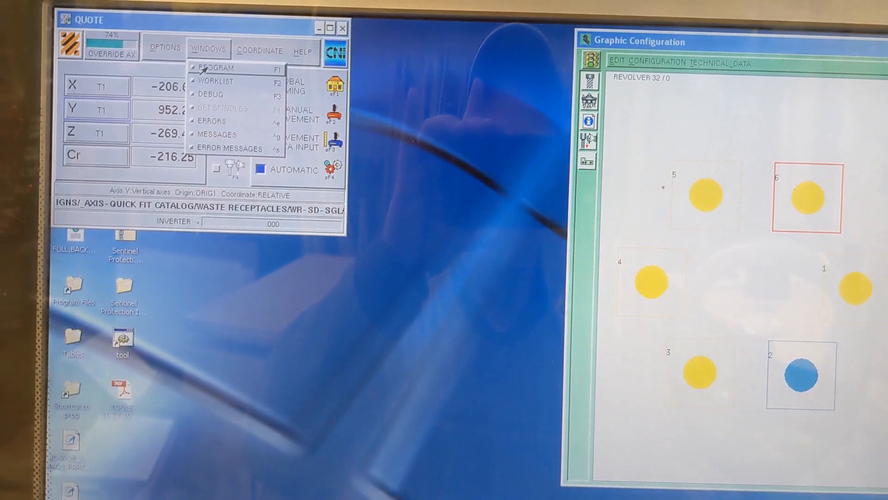
click(216, 68)
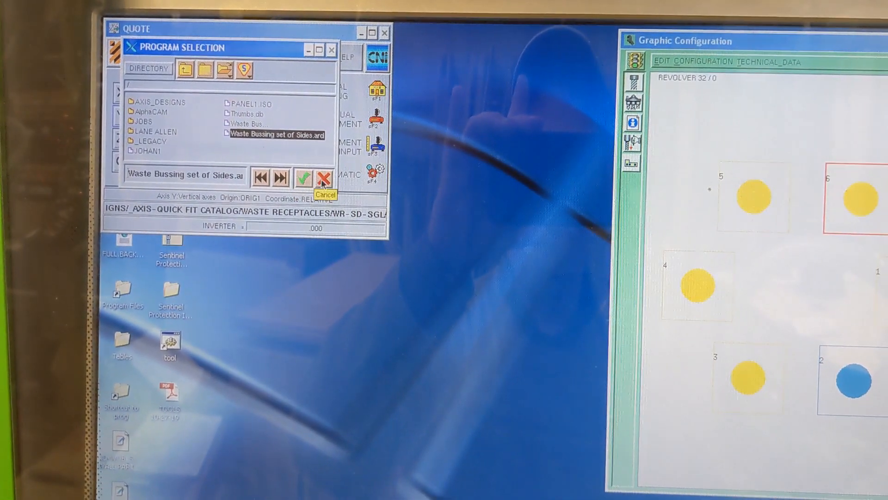
click(324, 176)
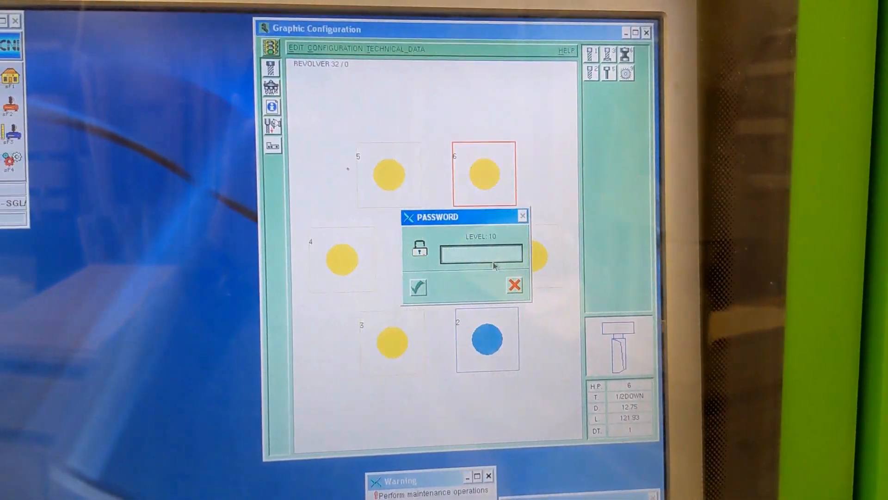
Confirm the level 10 password with the green check to save position 6 as 1/2DOWN
click(514, 285)
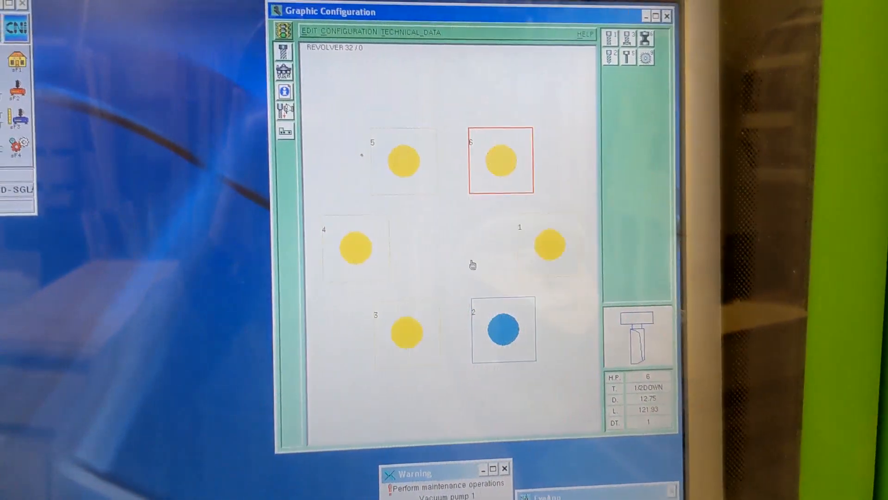